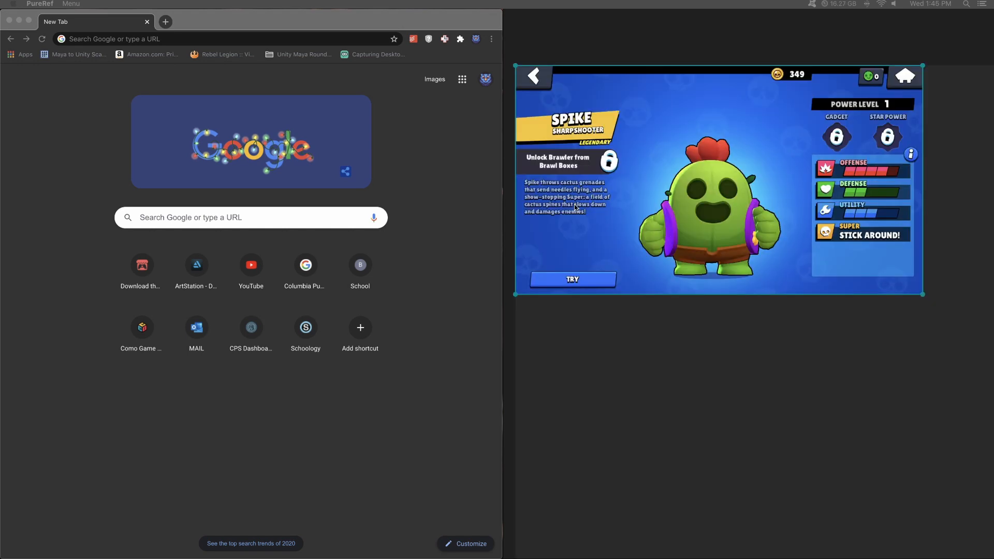
- Search Google in Chrome for 'cute cactus'
left_click(102, 39)
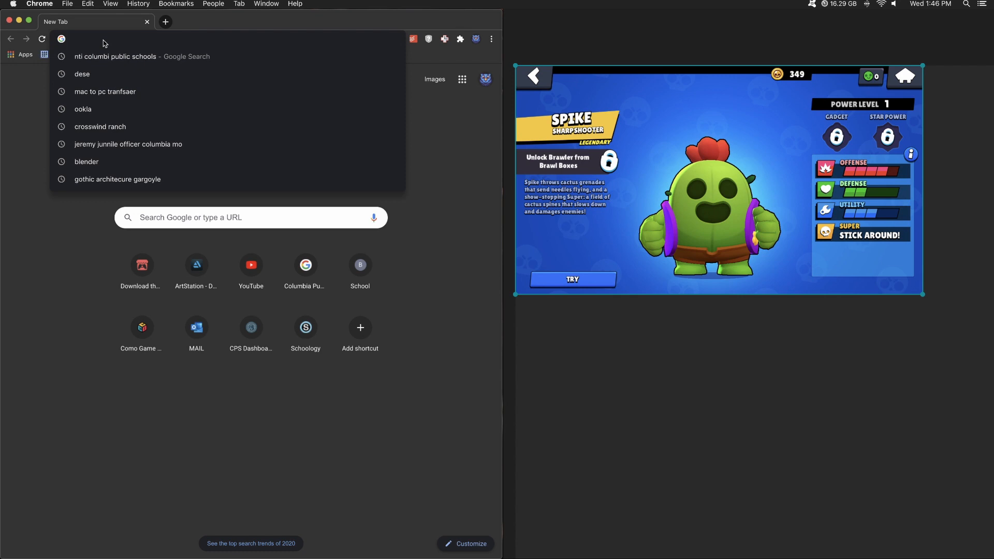
key("Return")
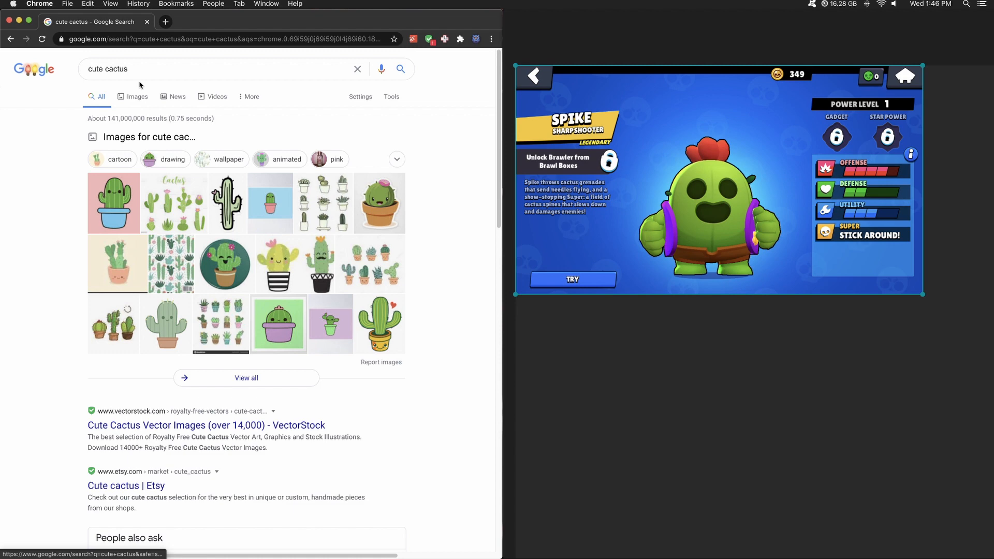
- Show cute cactus image results and open the pink cactus in a blue pot
left_click(136, 96)
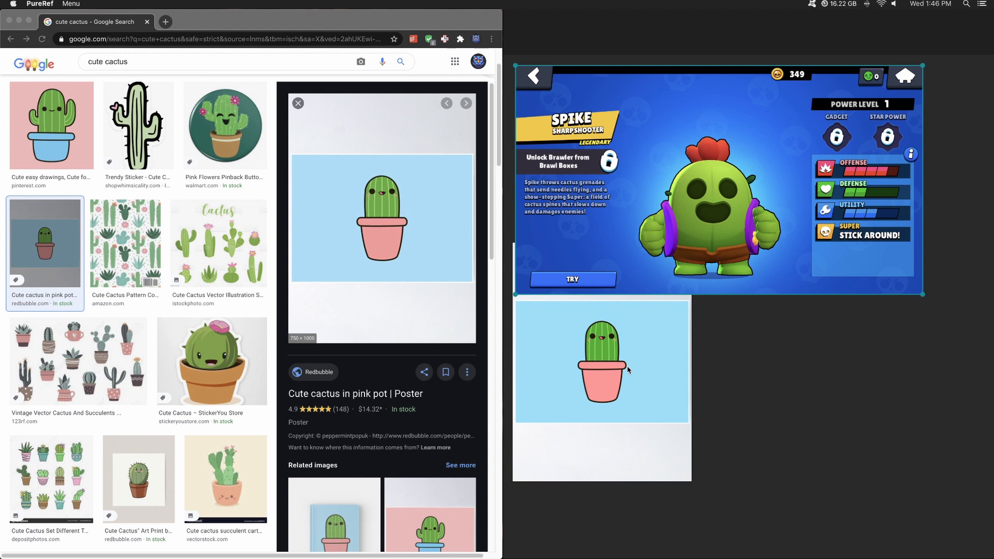
mouse_move(612, 364)
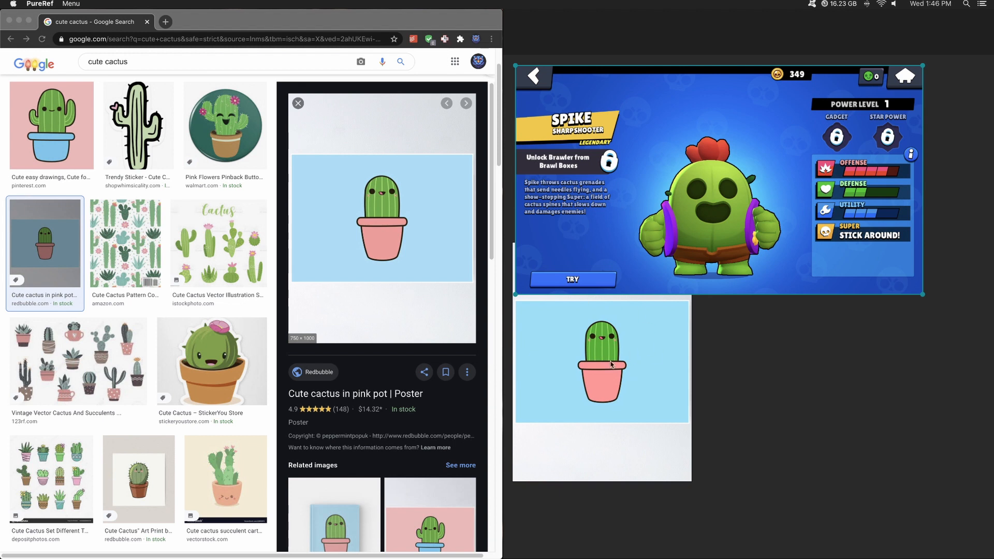
mouse_move(44, 125)
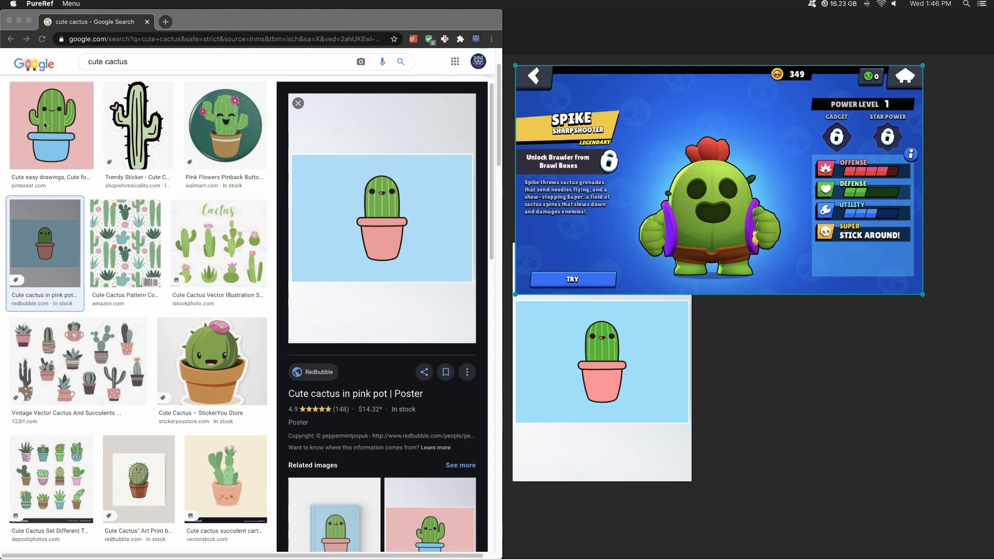
left_click(51, 125)
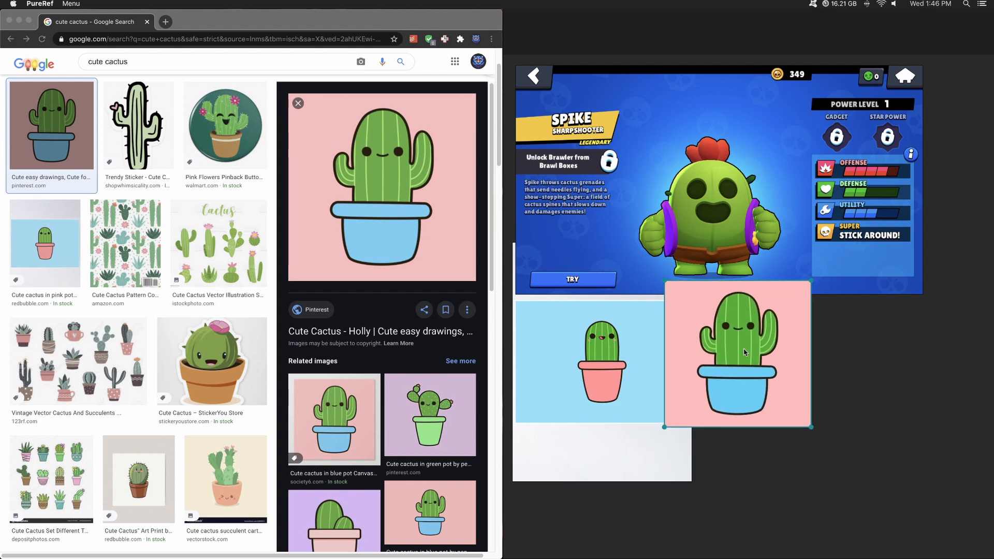
mouse_move(709, 342)
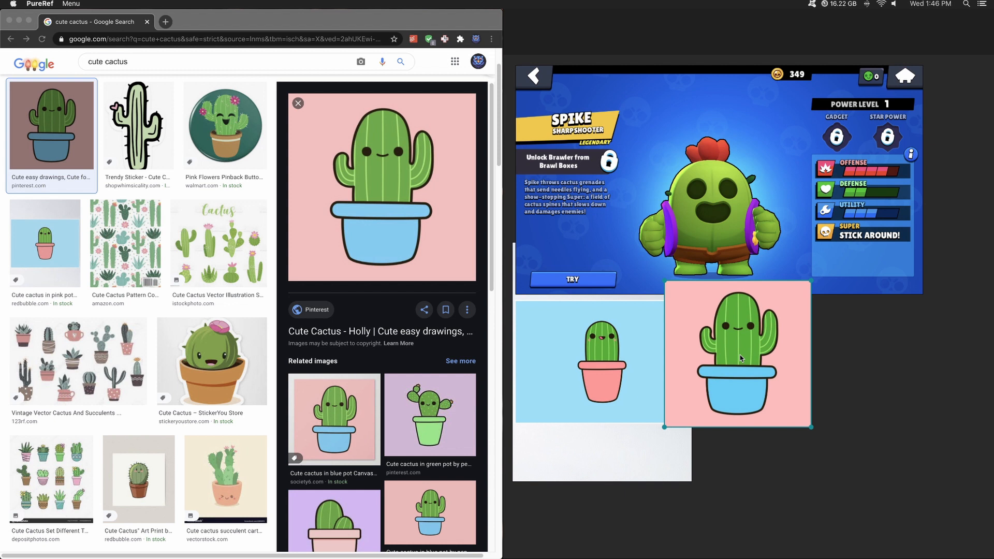
mouse_move(772, 335)
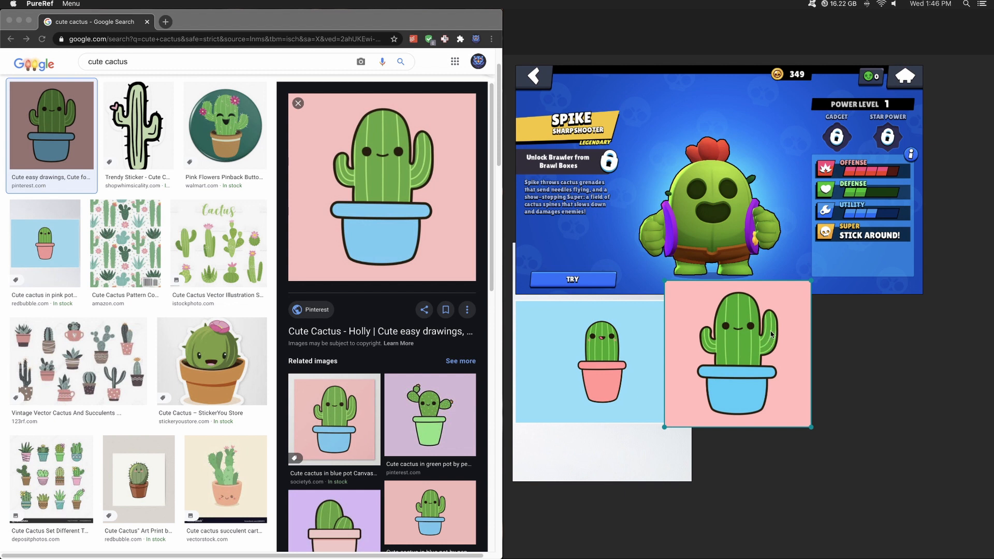
mouse_move(184, 316)
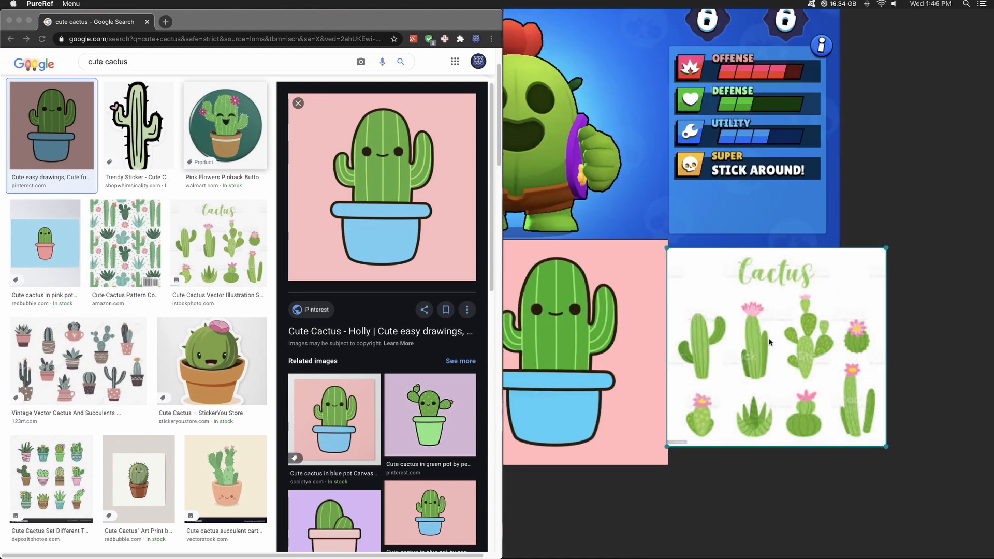
mouse_move(790, 348)
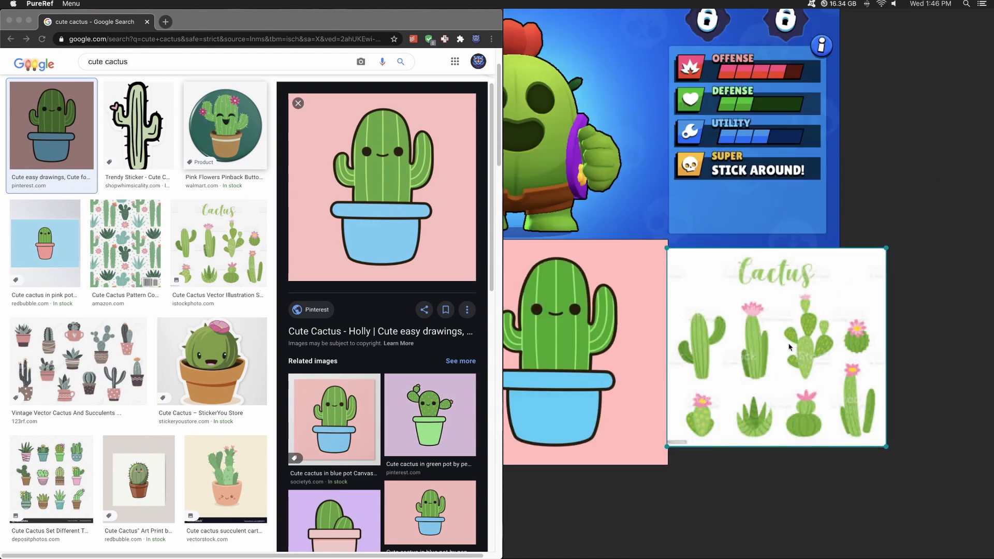
mouse_move(810, 325)
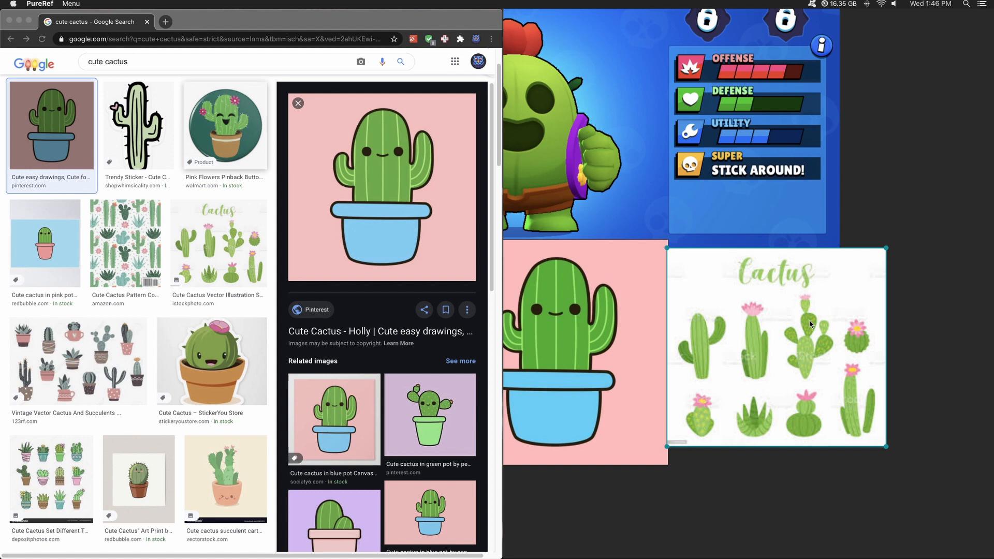
mouse_move(745, 310)
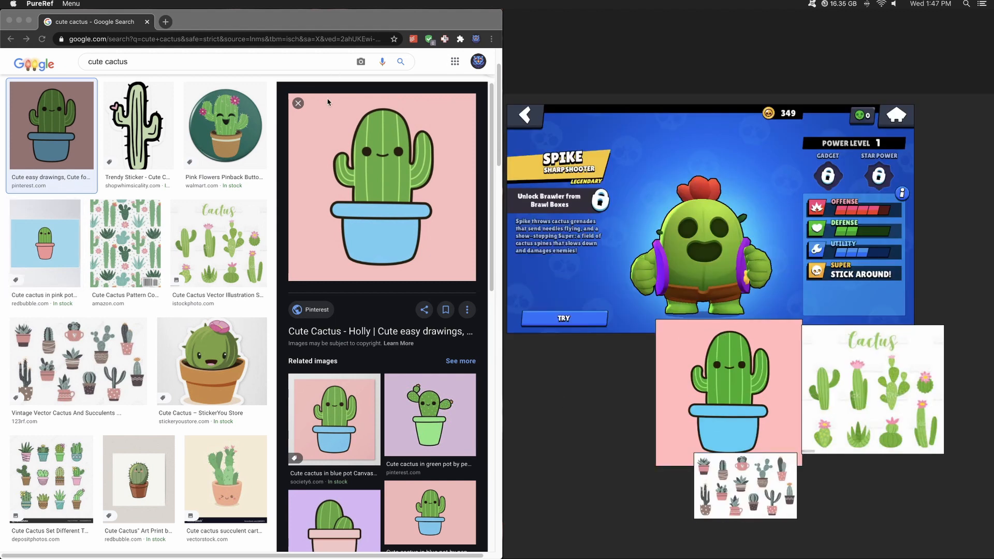
- Return to the cute cactus image results
left_click(297, 103)
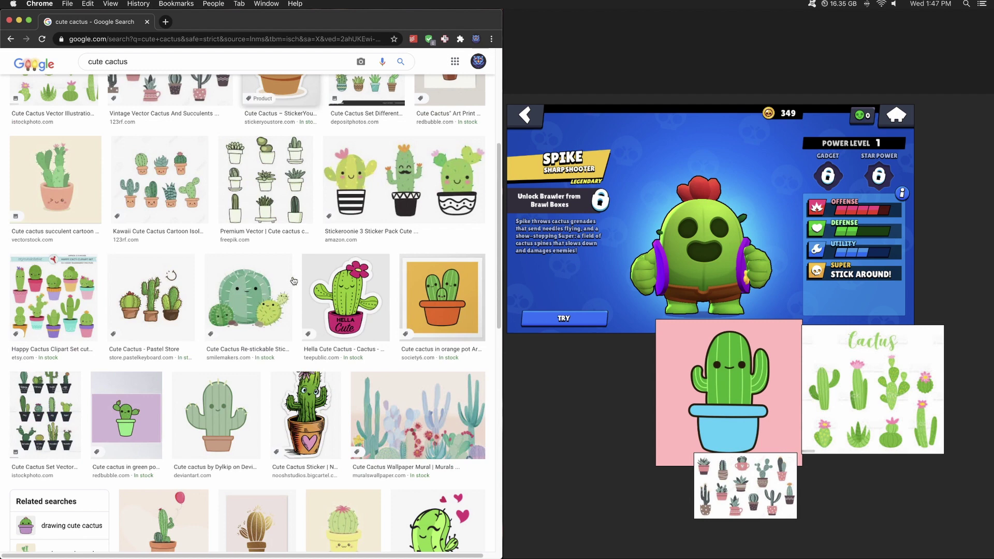
- Scroll the cactus image results to find the two cartoon cacti picture
scroll("down", 3)
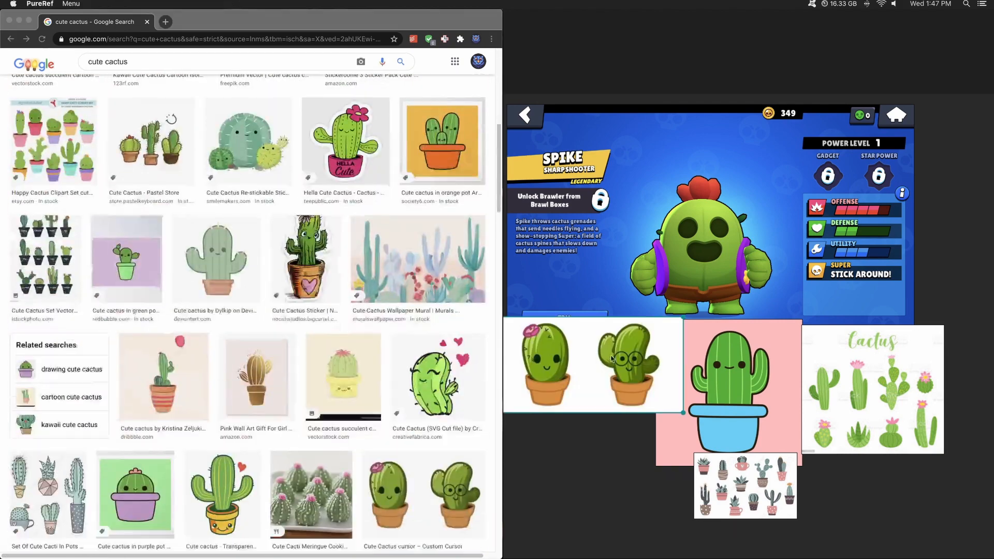
scroll("down", 3)
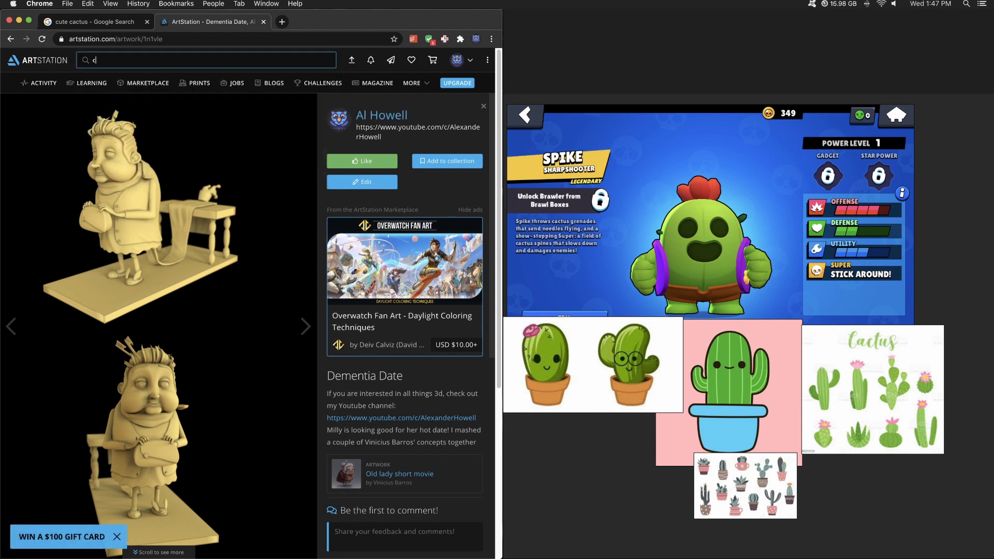
- Search ArtStation for 'cactus' artwork
type("ute")
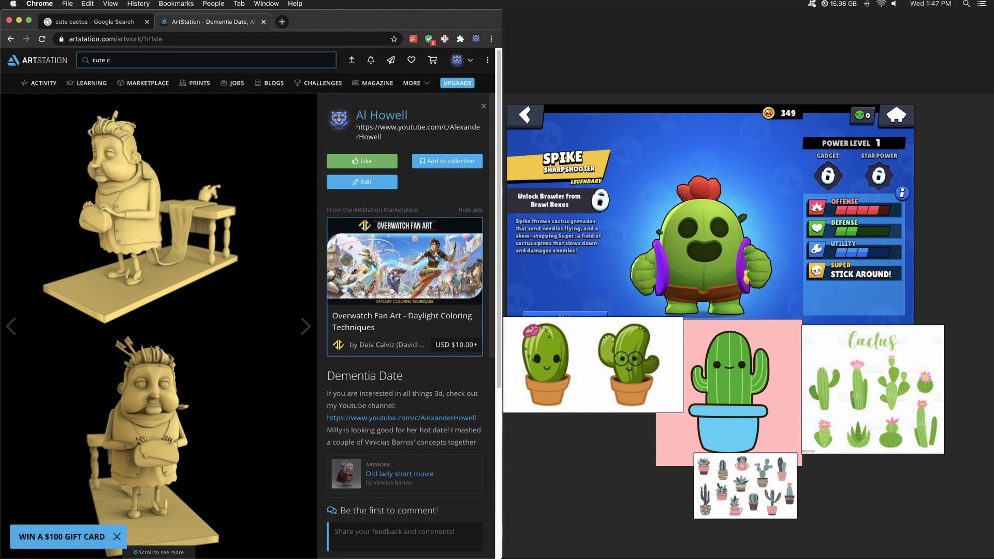
type("cactus")
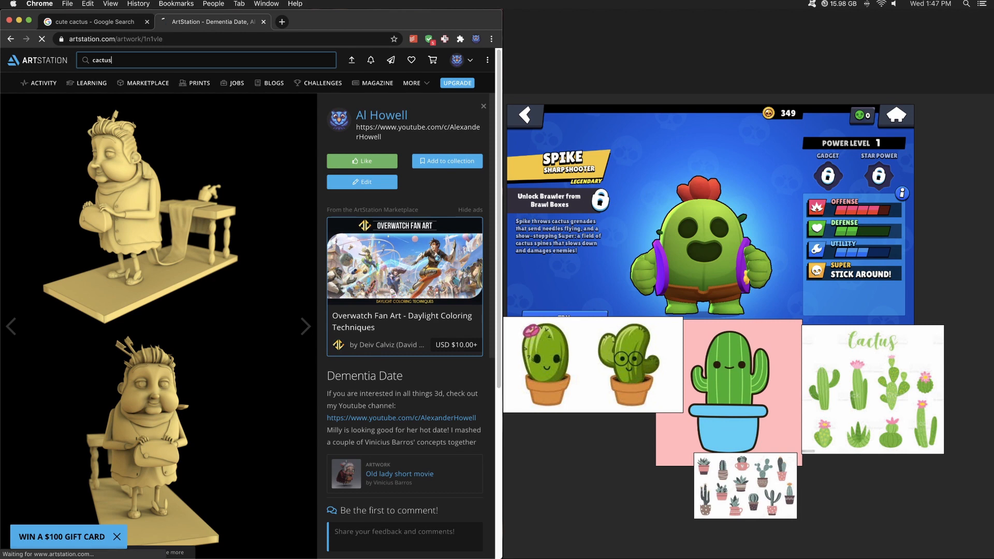
key("Return")
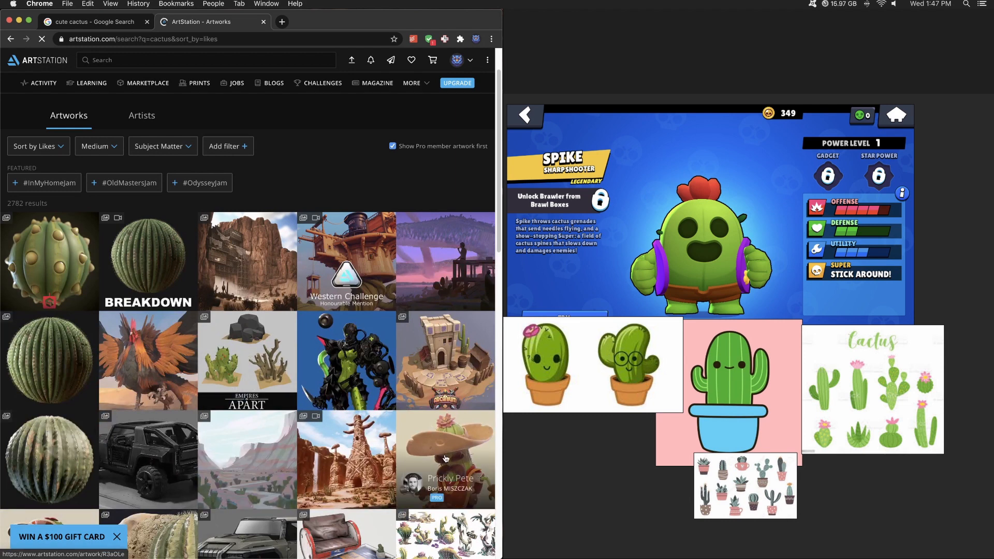
- View the Prickly Pete and spiky round cactus artworks, returning to results
left_click(446, 458)
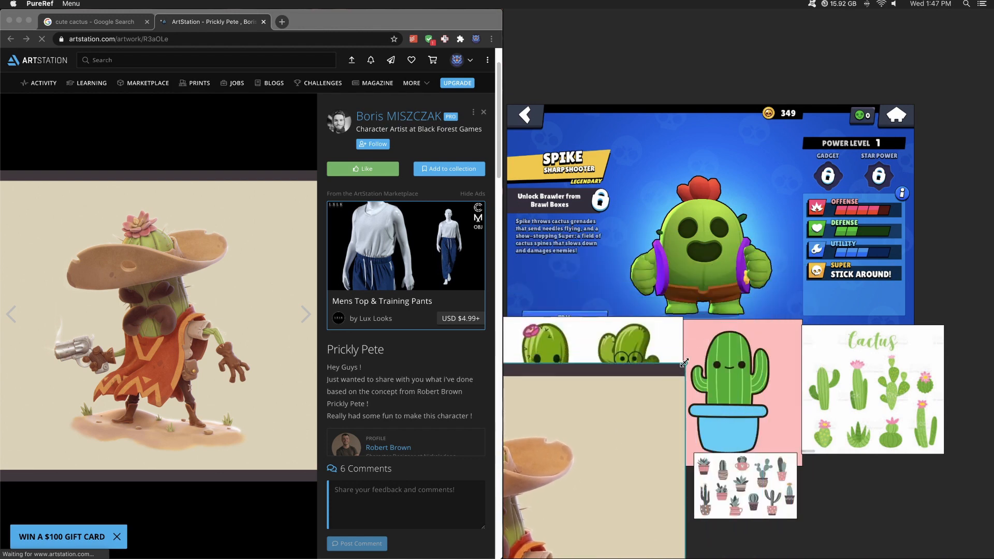
scroll("down", 3)
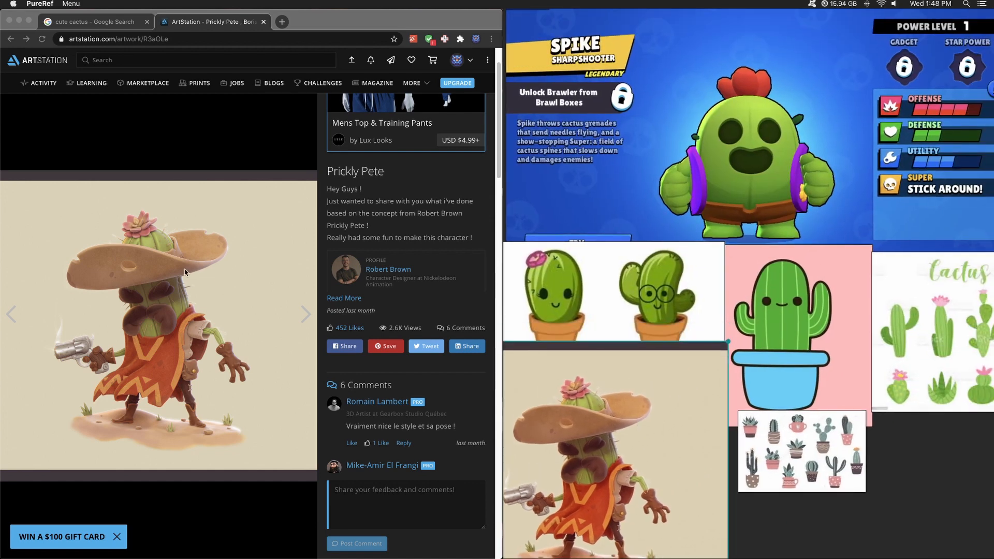
left_click(10, 39)
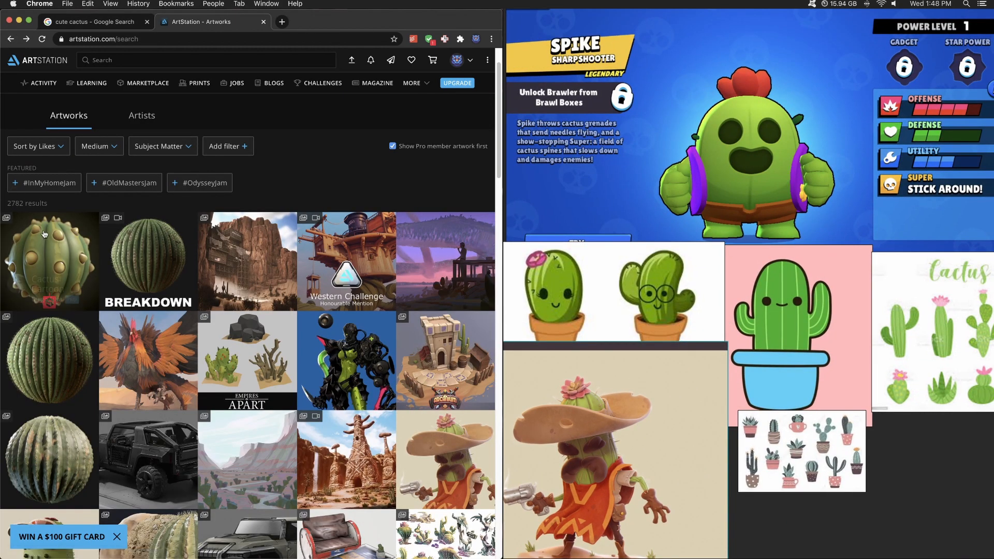
left_click(49, 260)
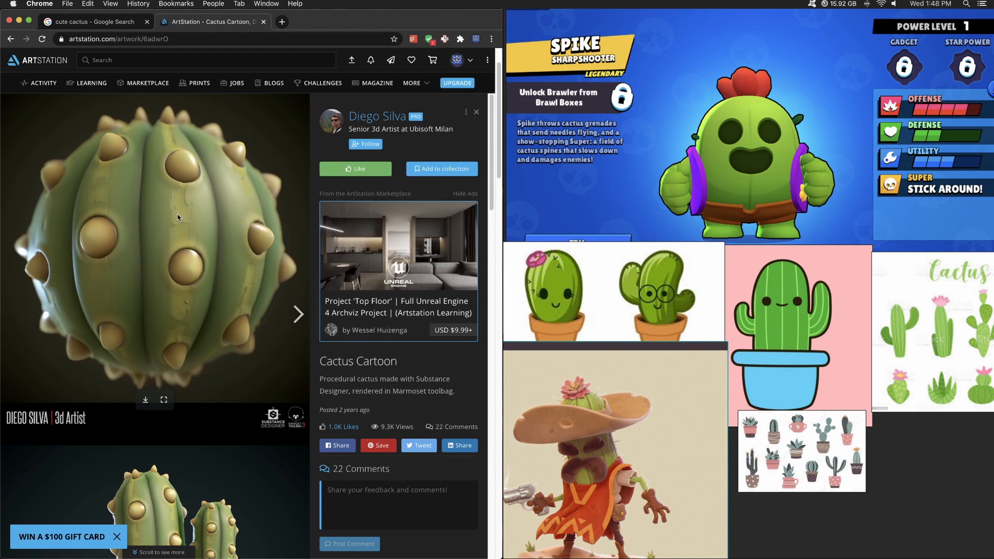
mouse_move(215, 353)
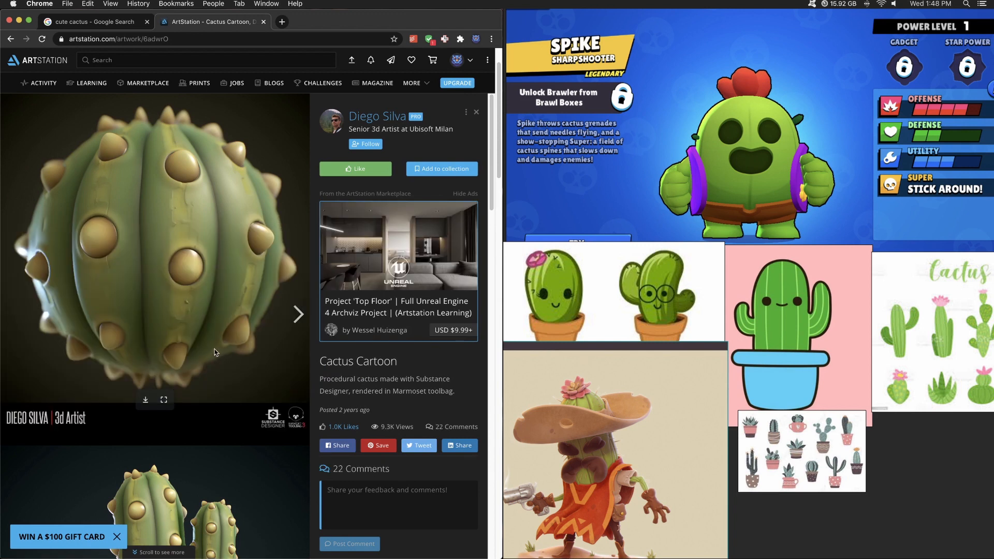
mouse_move(174, 149)
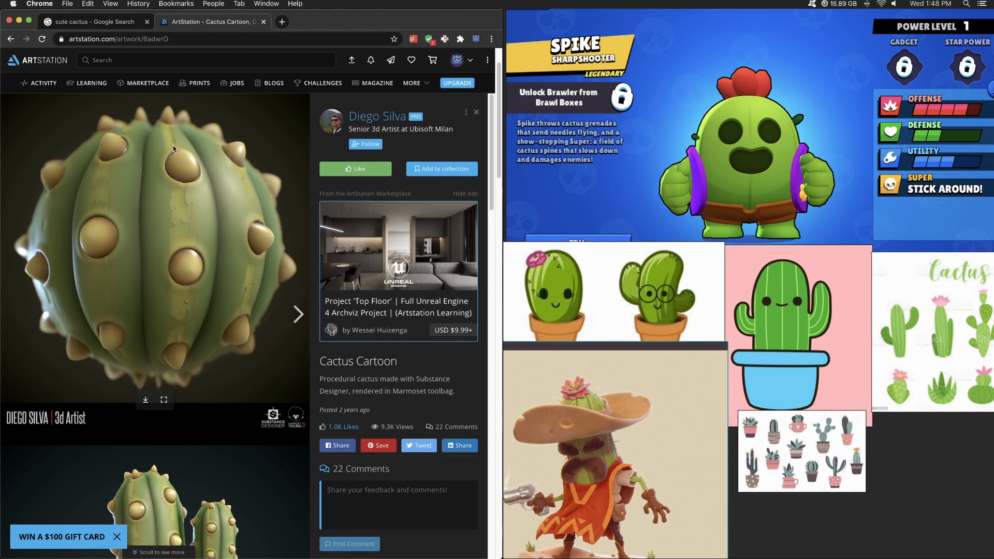
mouse_move(181, 176)
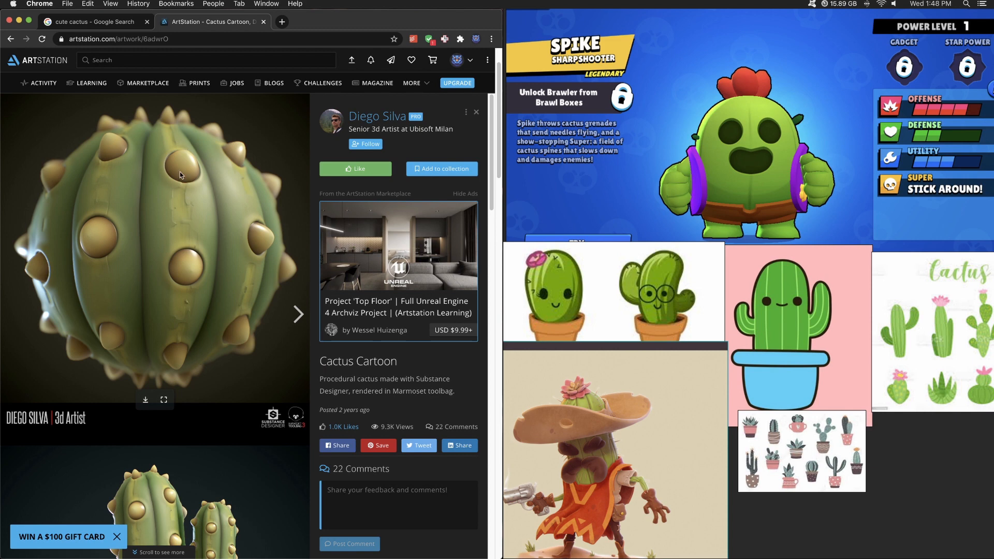
mouse_move(82, 195)
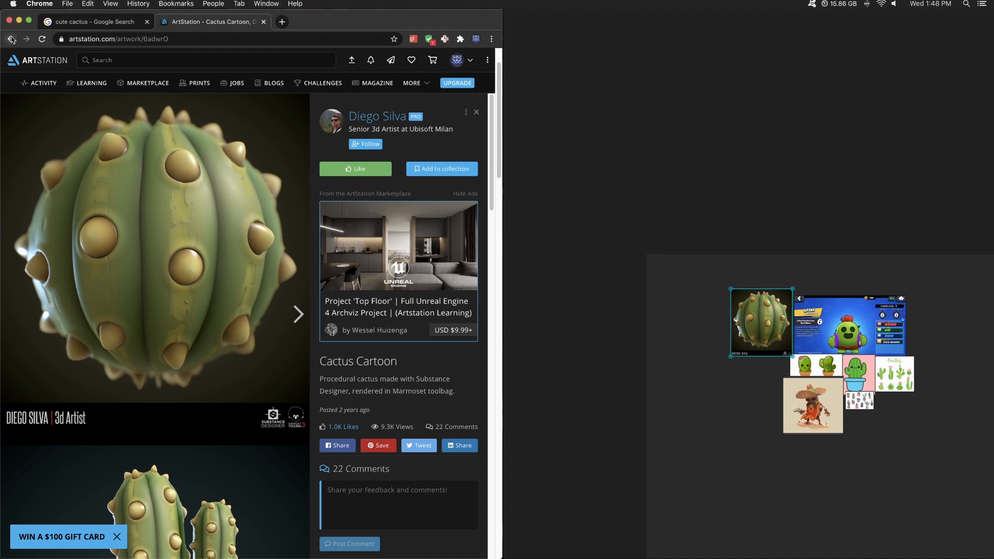
left_click(10, 38)
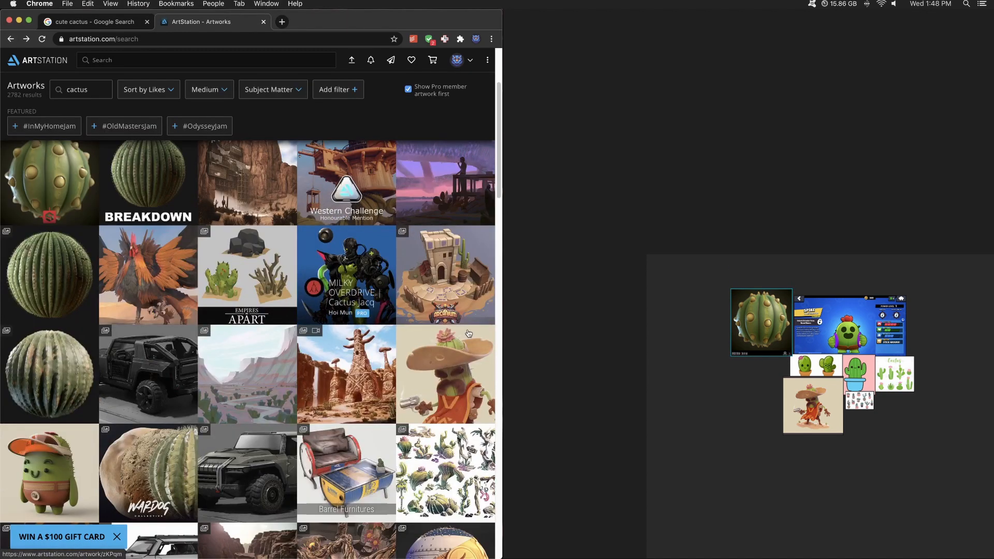
- Scroll the ArtStation results to the orange-cap and pink-flowered cactus characters
scroll("down", 3)
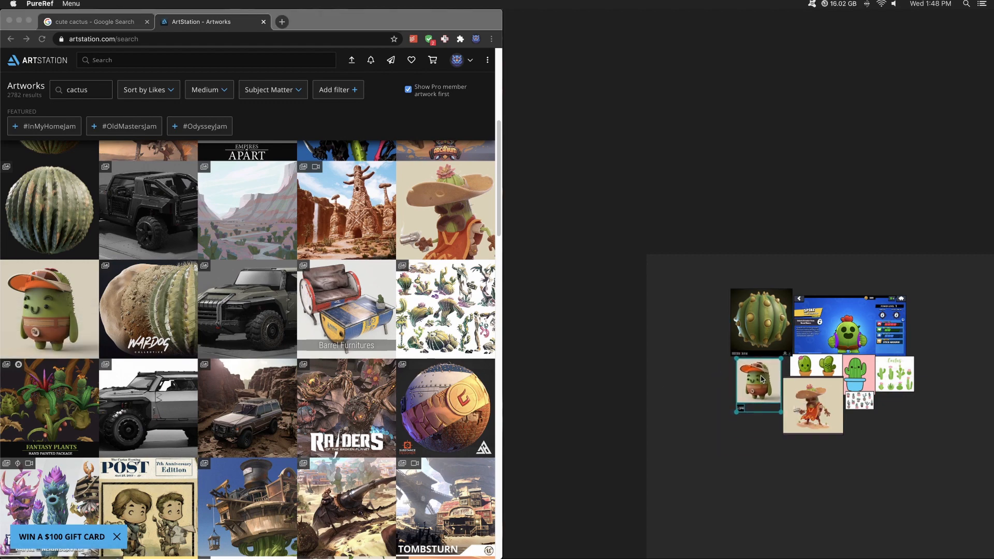
scroll("down", 3)
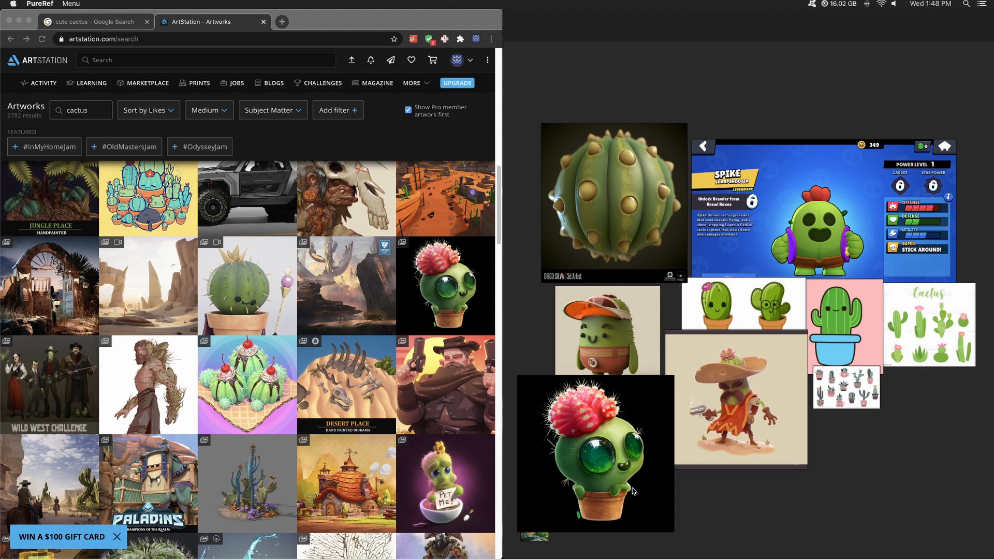
mouse_move(607, 485)
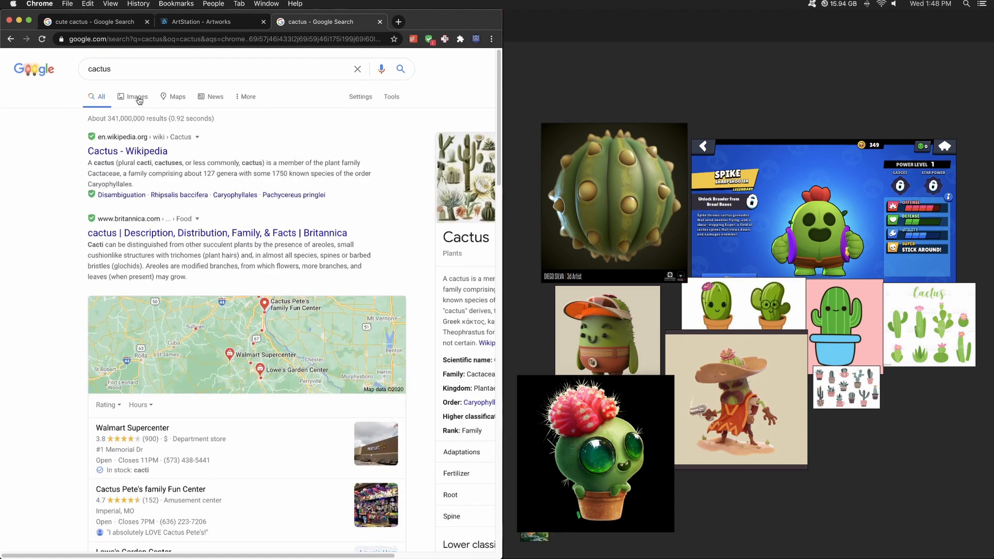
- Switch the Google 'cactus' search to image results
left_click(136, 96)
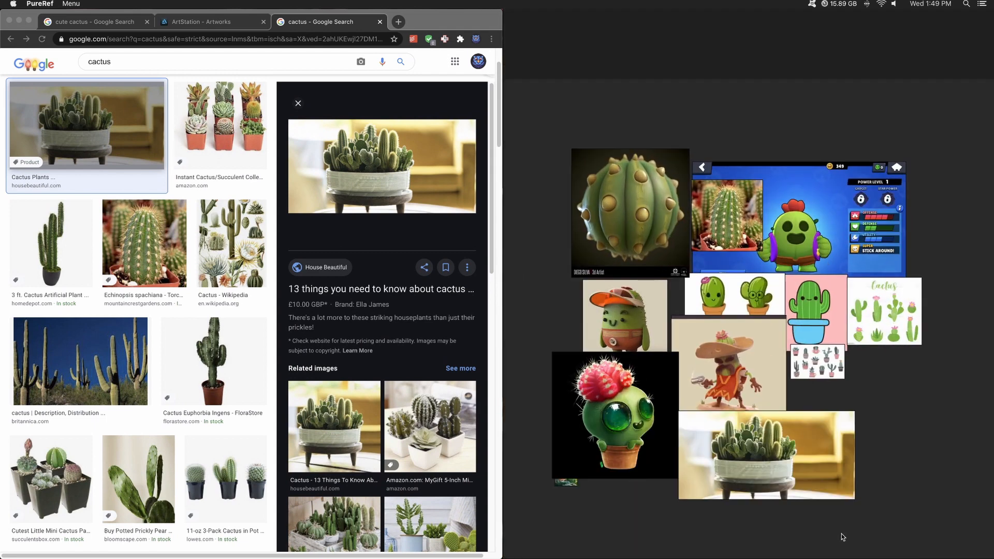
mouse_move(706, 373)
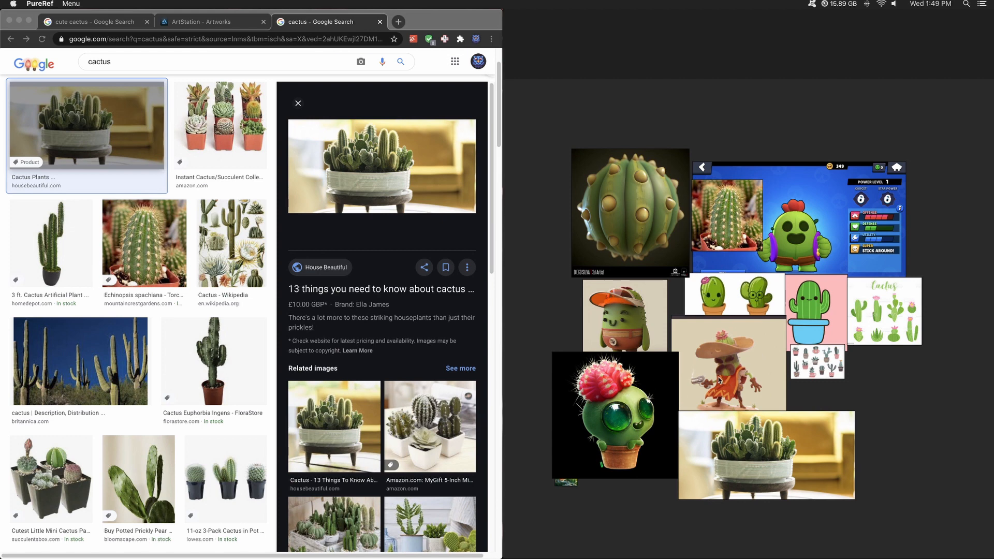
mouse_move(730, 223)
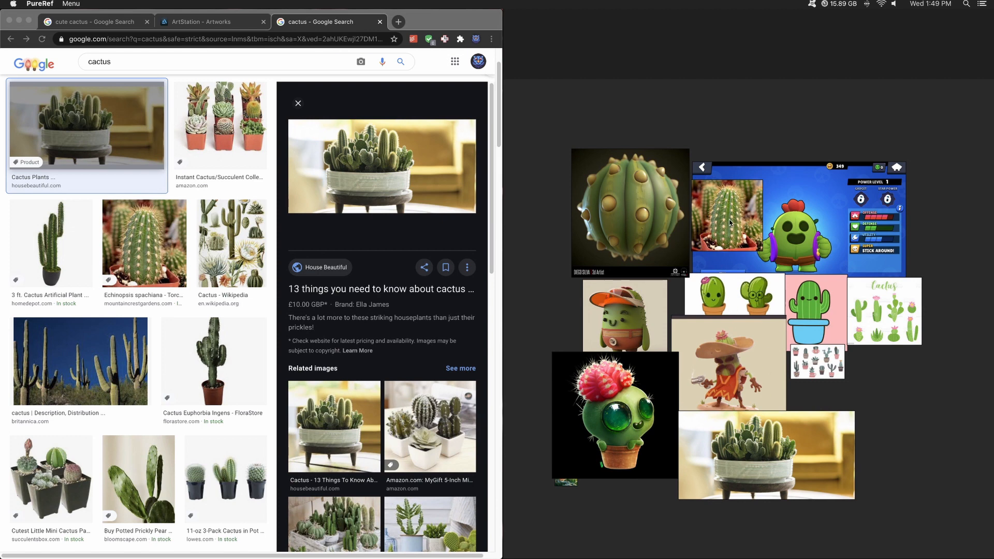
mouse_move(628, 460)
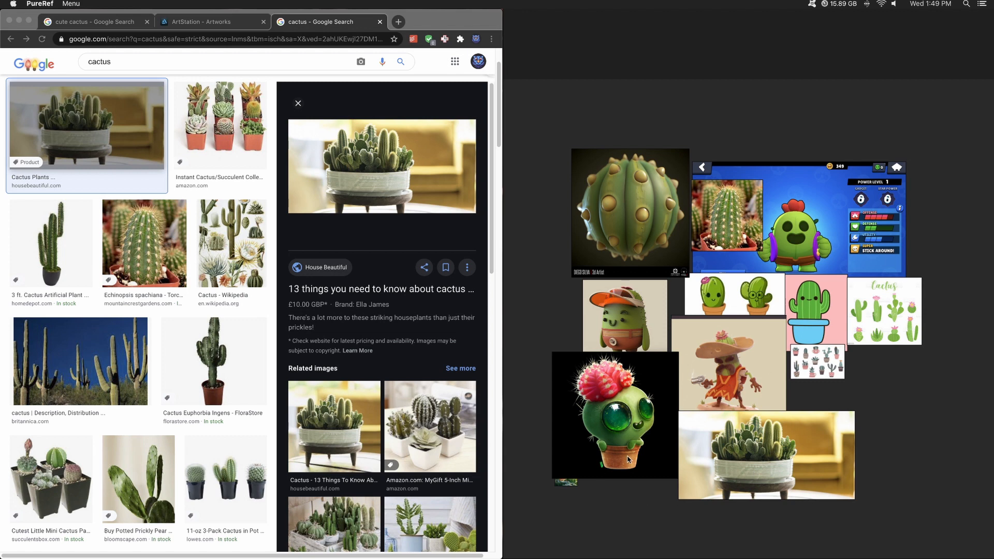
mouse_move(759, 477)
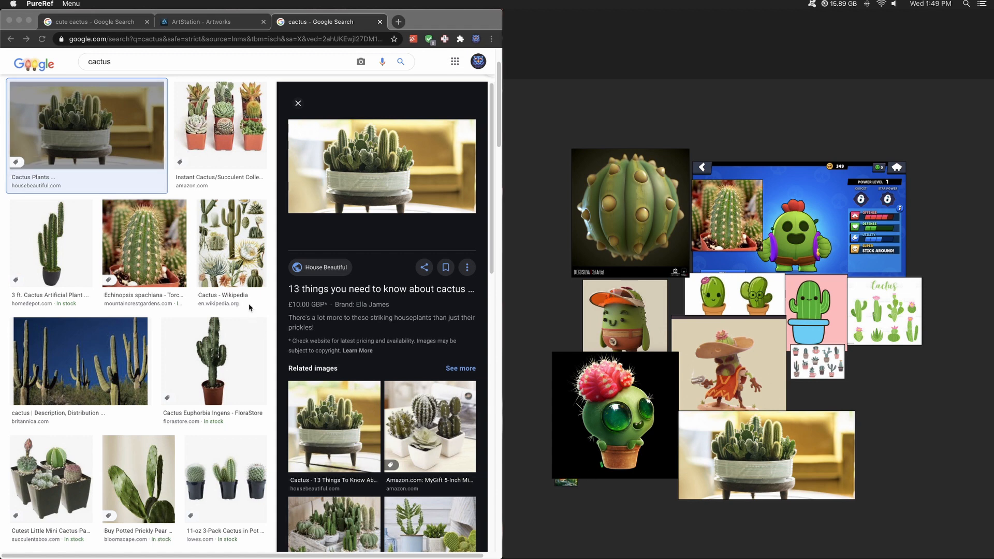
mouse_move(568, 168)
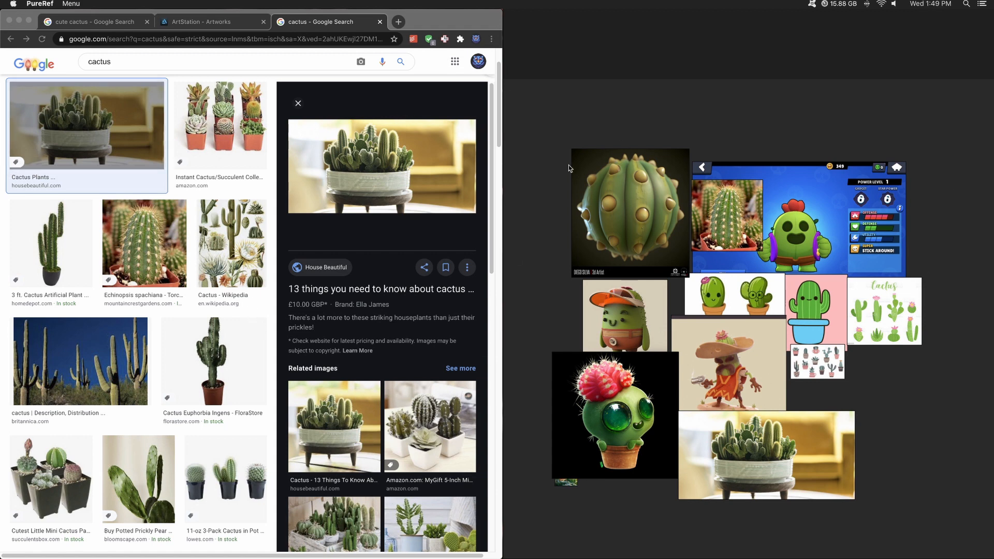
mouse_move(937, 371)
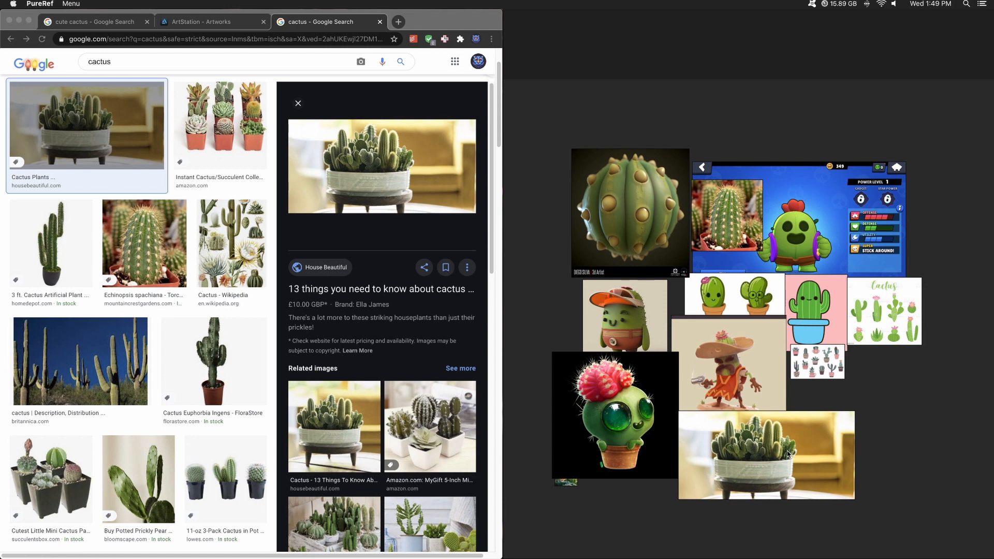
mouse_move(974, 325)
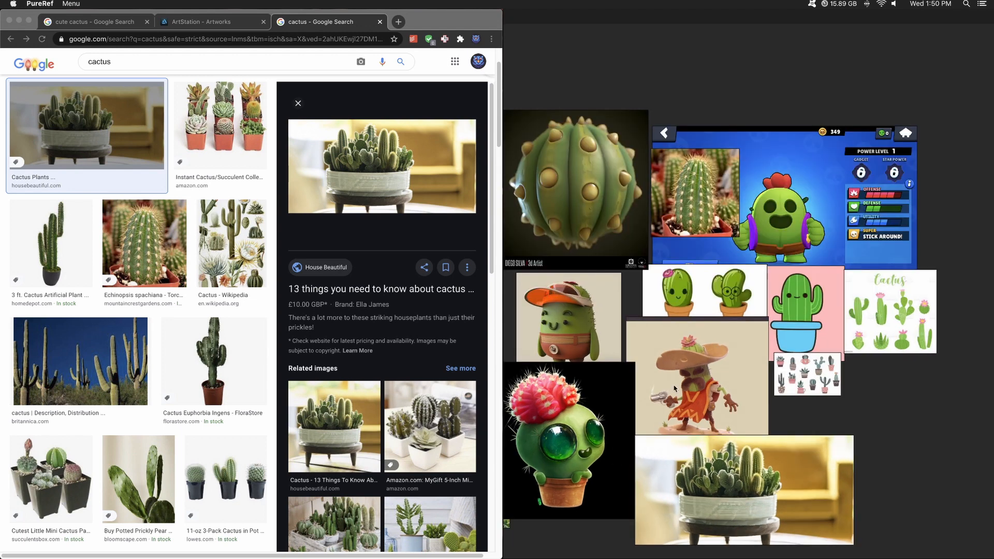
mouse_move(539, 445)
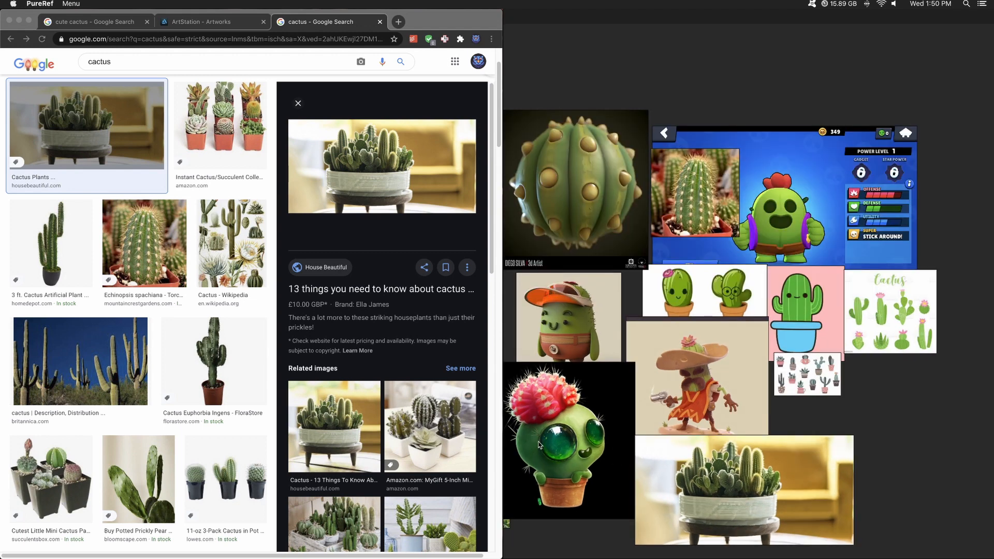
mouse_move(565, 228)
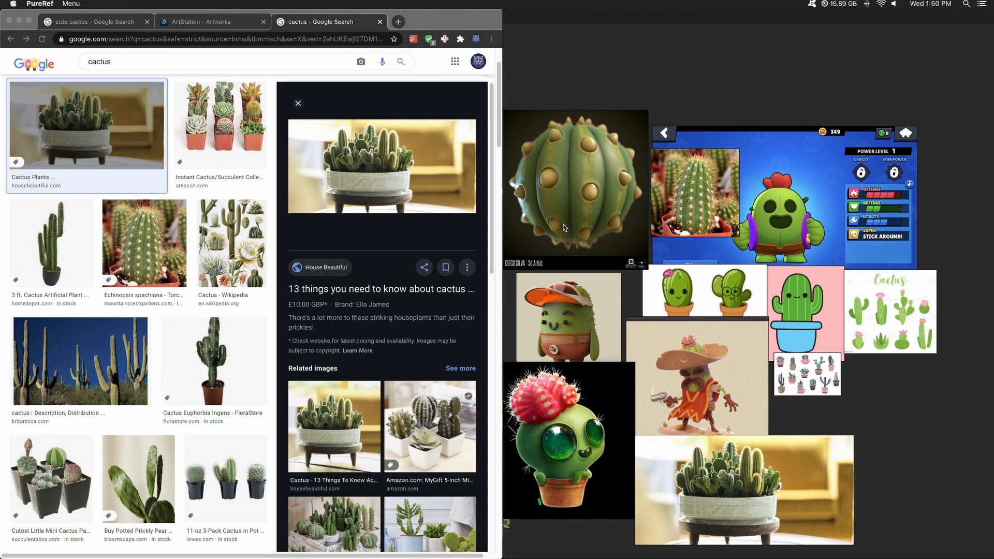
mouse_move(436, 336)
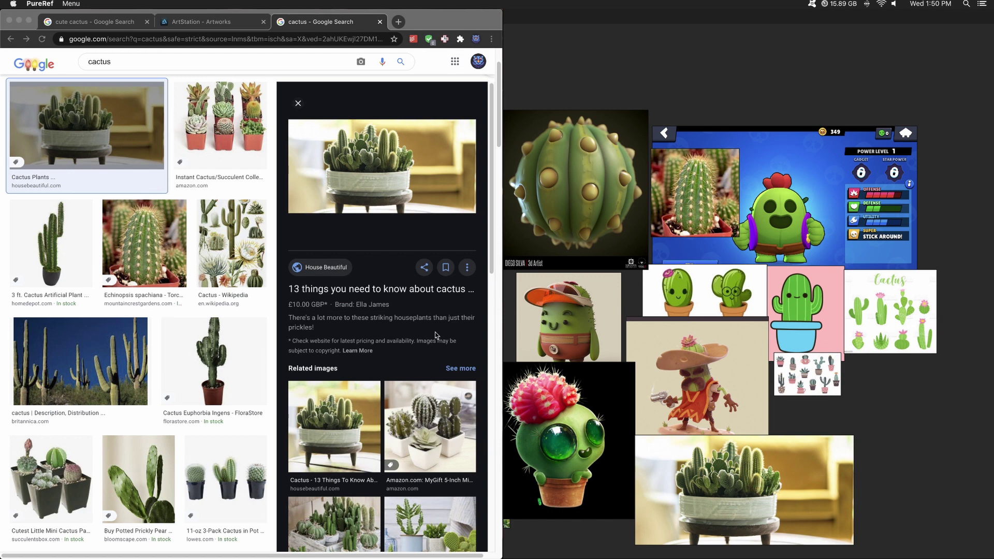
mouse_move(552, 248)
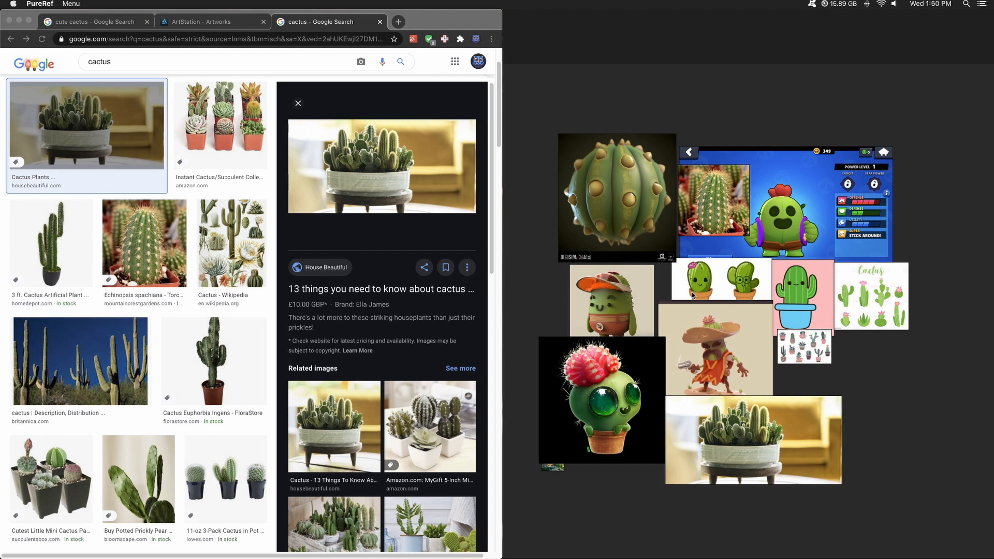
mouse_move(624, 251)
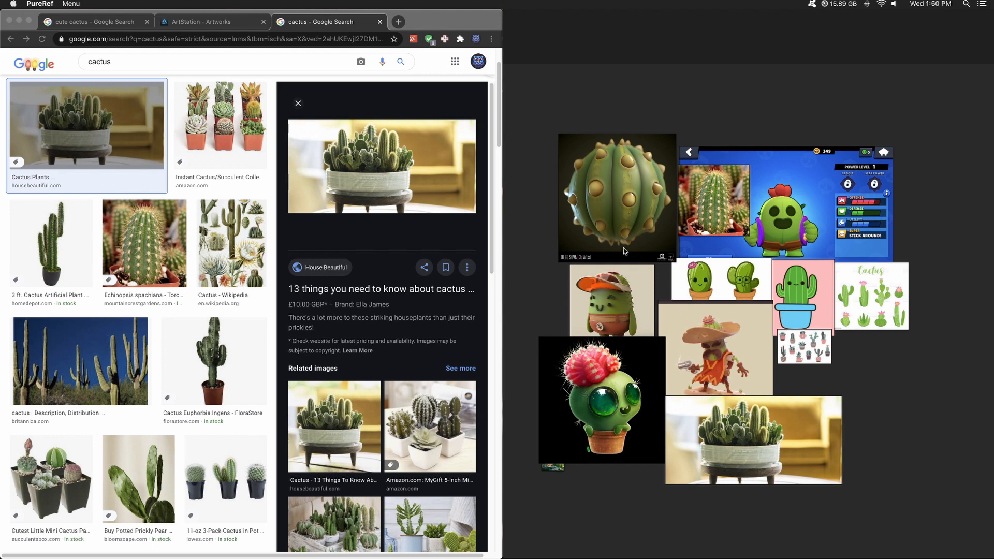
mouse_move(588, 241)
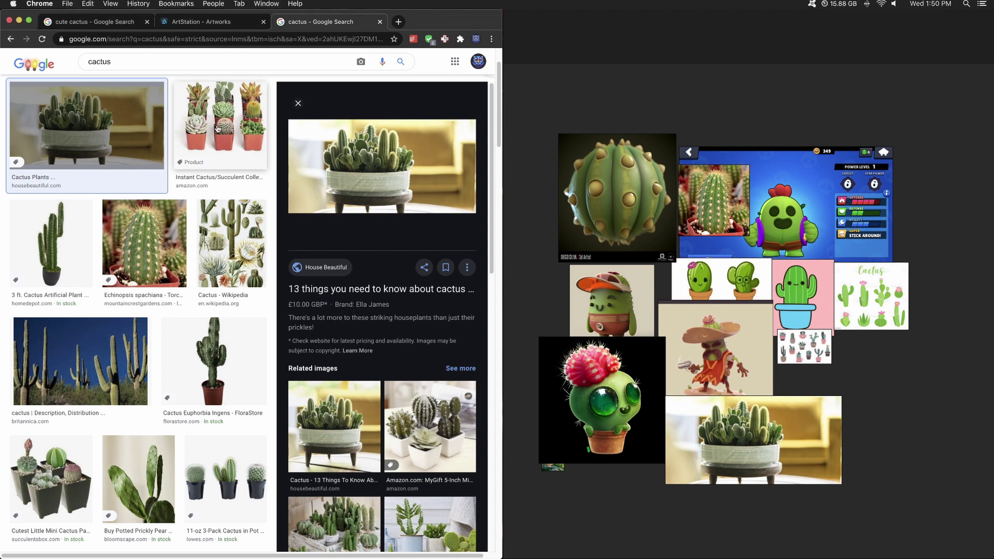
- Preview the potted cacti and succulents collection photo in Google Images
left_click(361, 62)
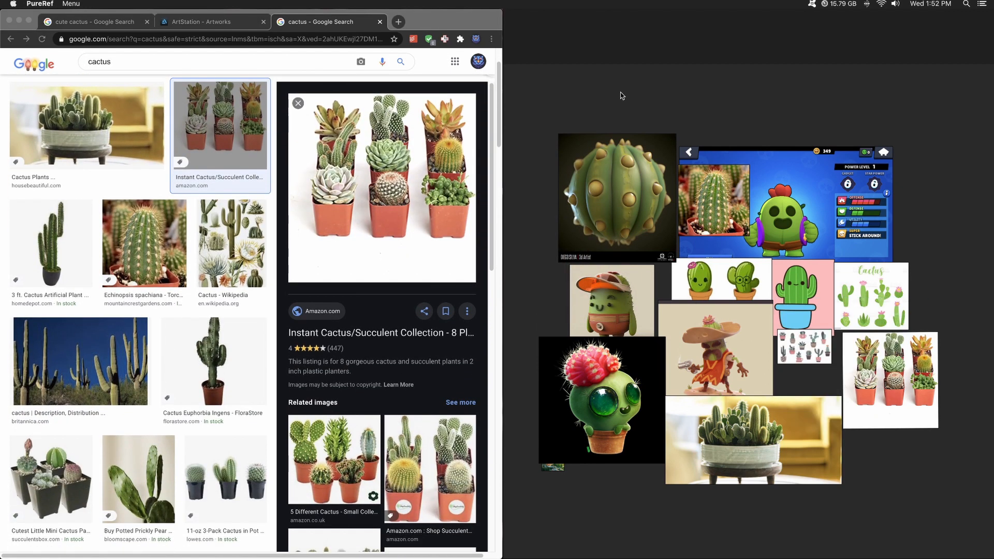
mouse_move(981, 483)
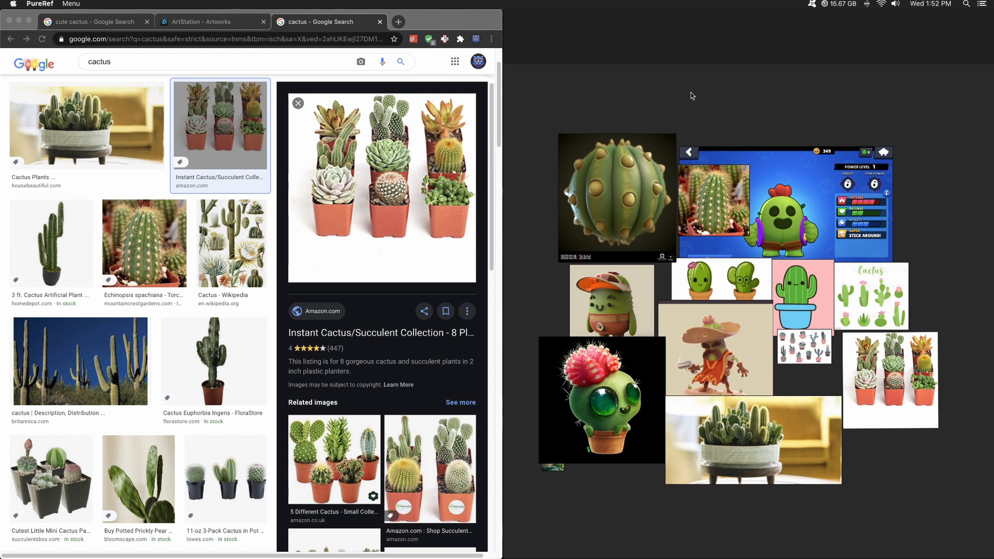
- Show PureRef's Load Recent list from the canvas context menu
right_click(691, 96)
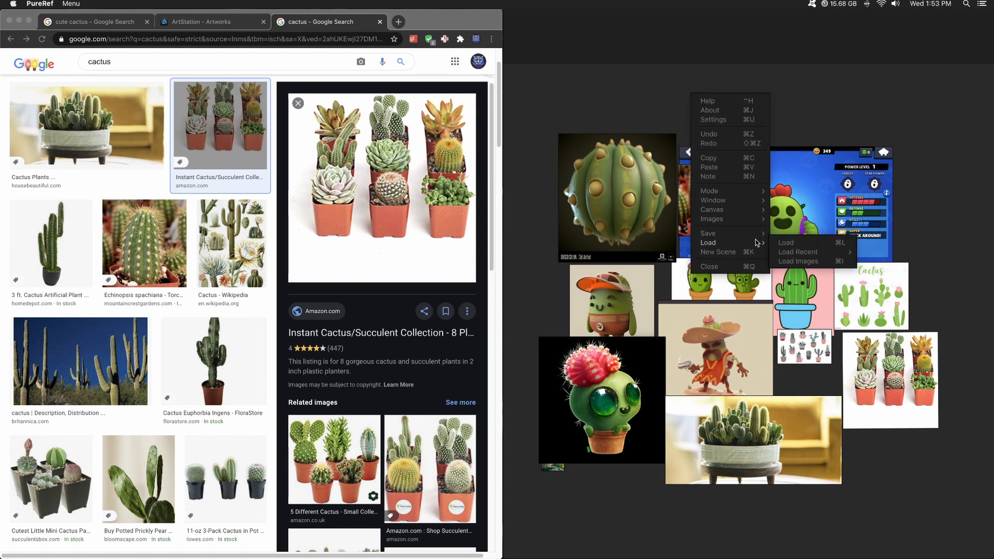
left_click(798, 252)
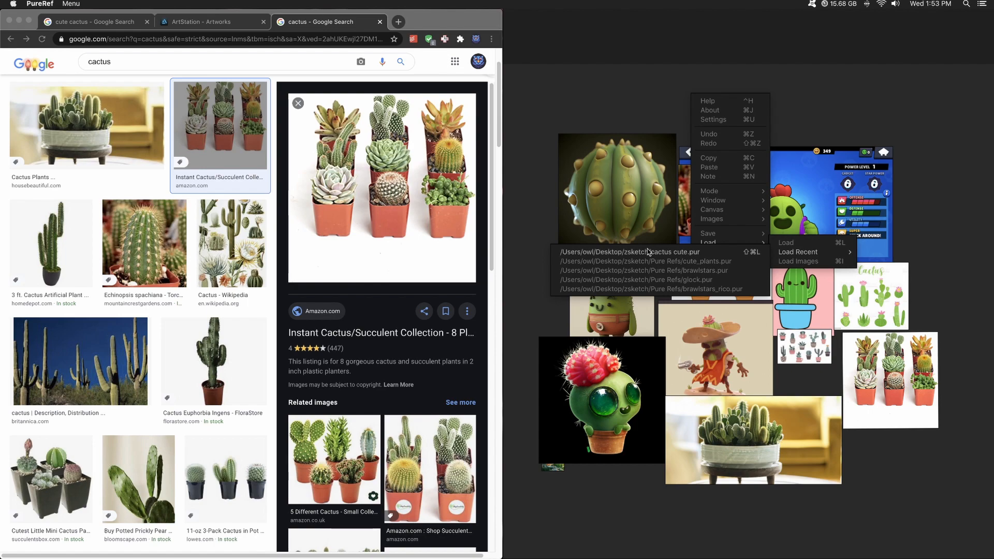